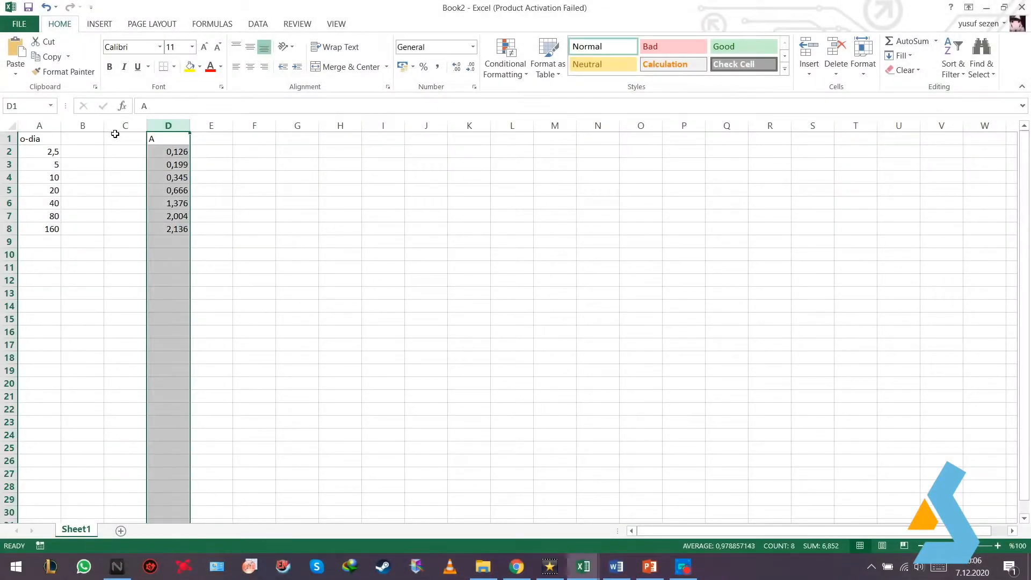
Step: Add the S column as =A2*5/1000 filled to row 8, plus C and Pr columns
left_click(83, 138)
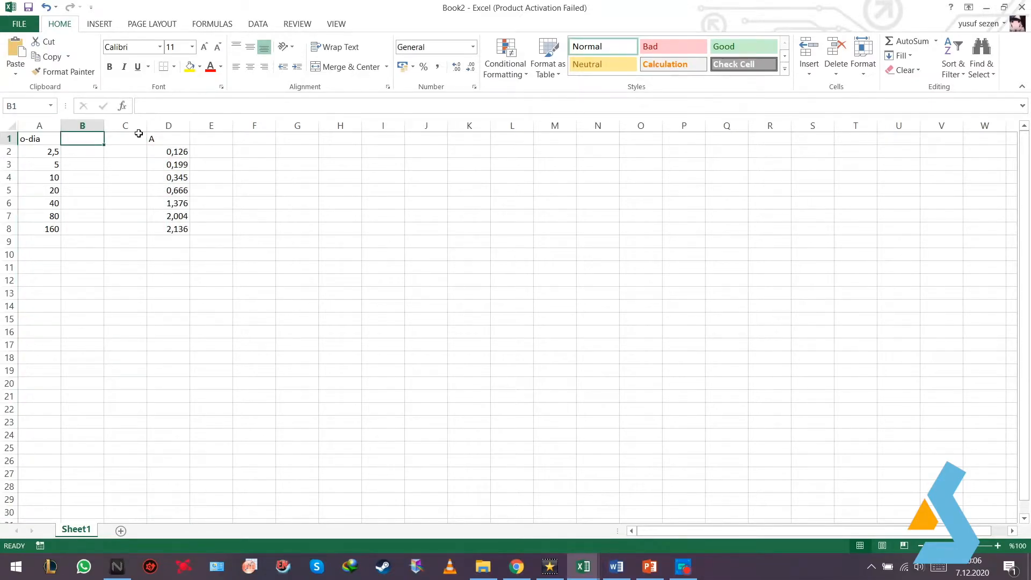
type("=")
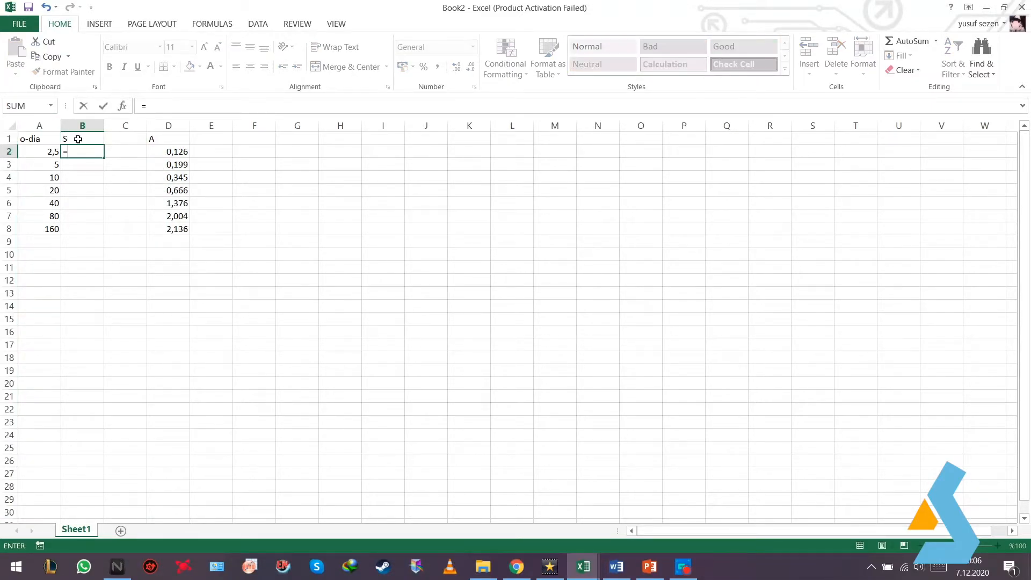
type("A2*5/1000")
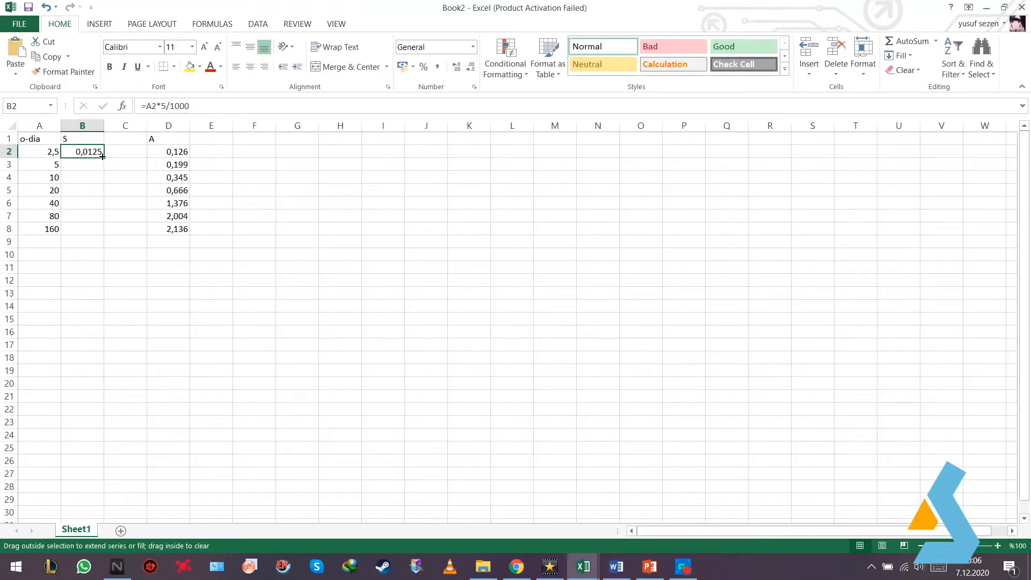
left_click_drag(102, 156, 95, 229)
type("=")
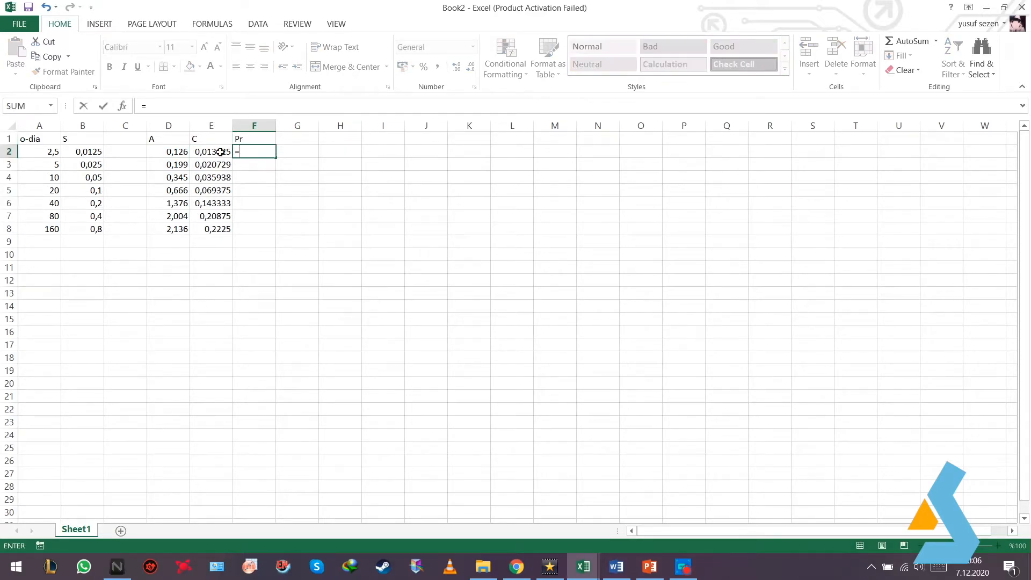
key("Return")
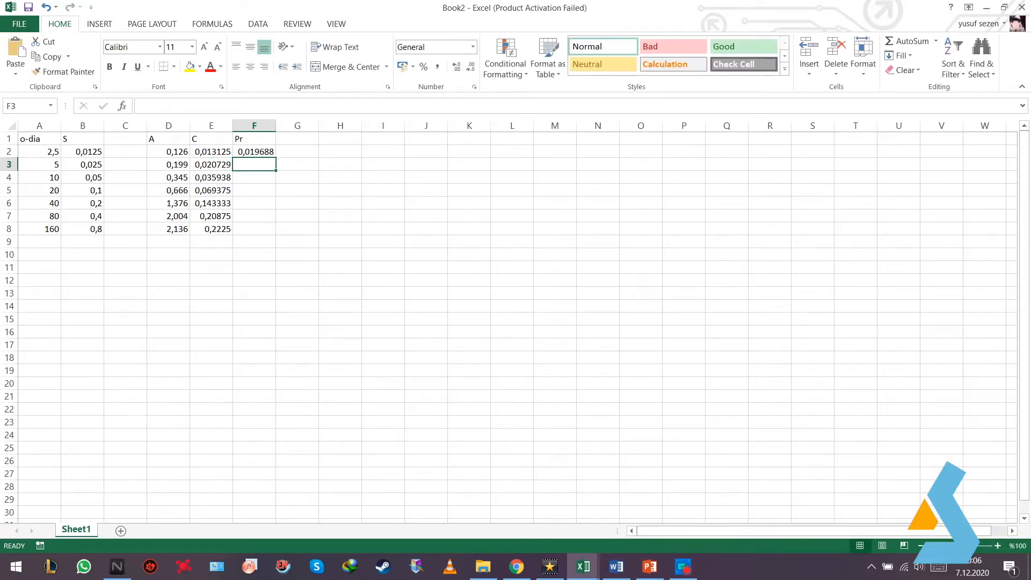
Step: Add the V column header and fill =F2/5 down to row 8
left_click(296, 139)
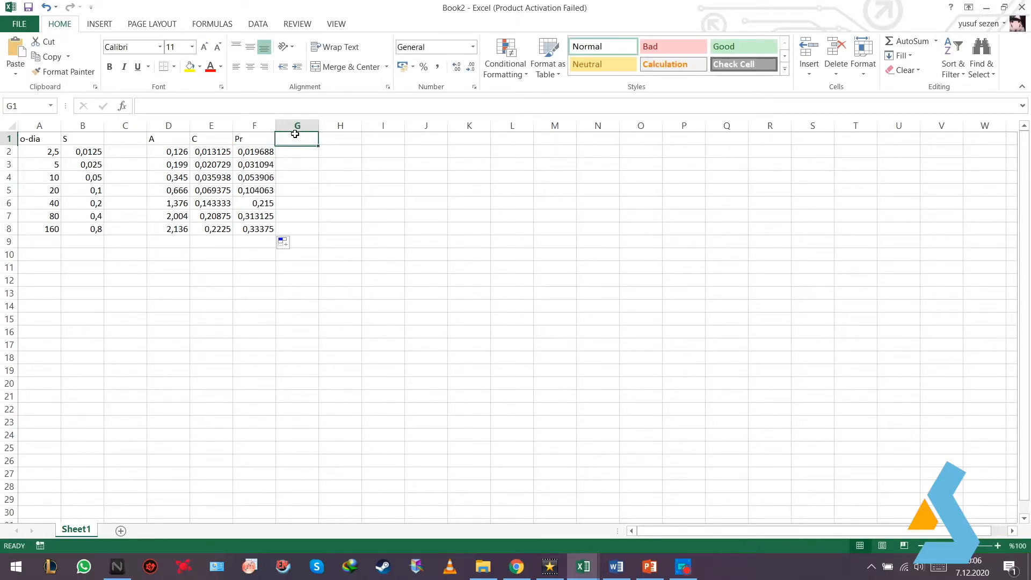
type("V")
left_click(296, 151)
type("=F2/5")
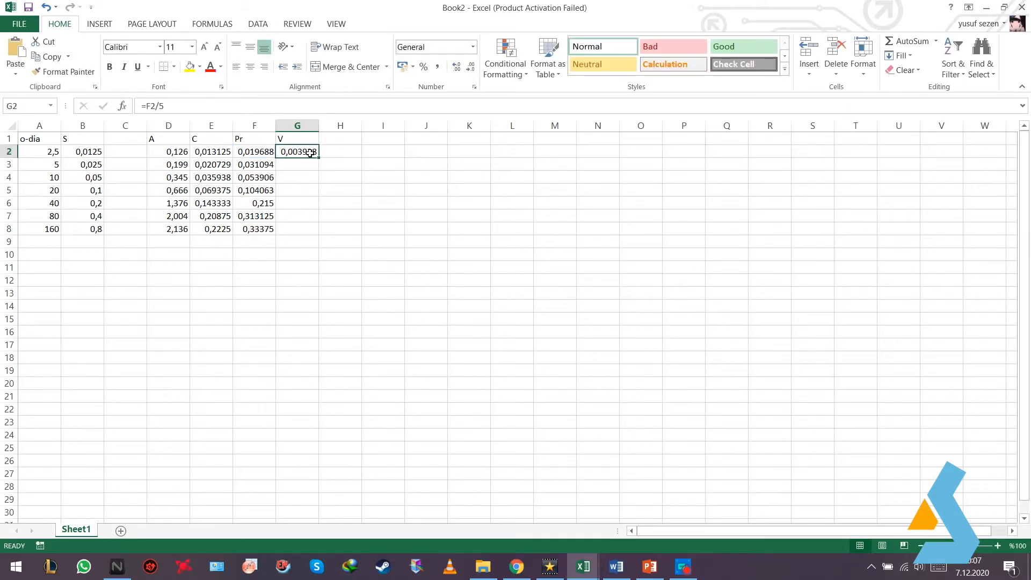
left_click_drag(296, 151, 296, 228)
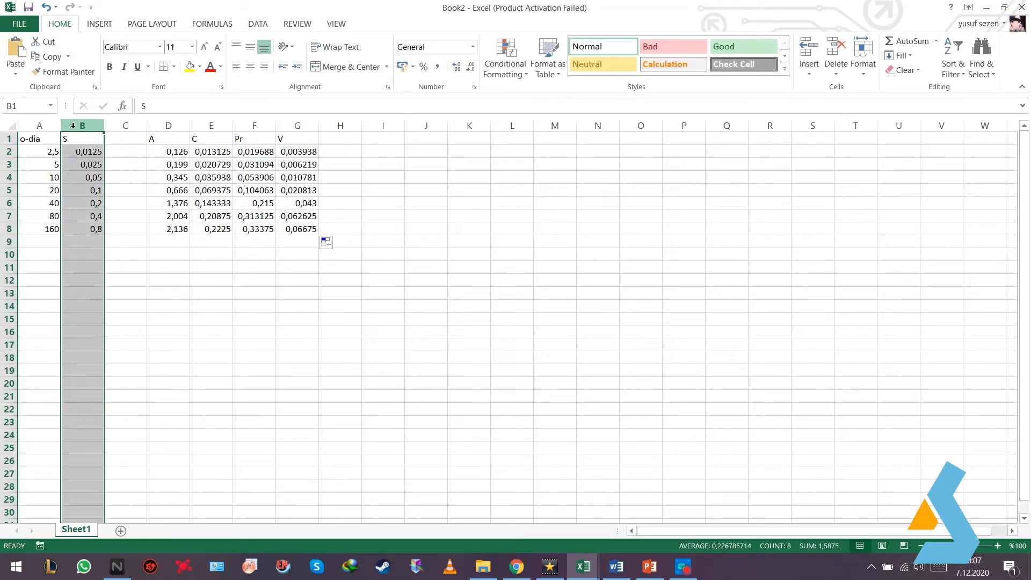
left_click(99, 24)
type("1/S")
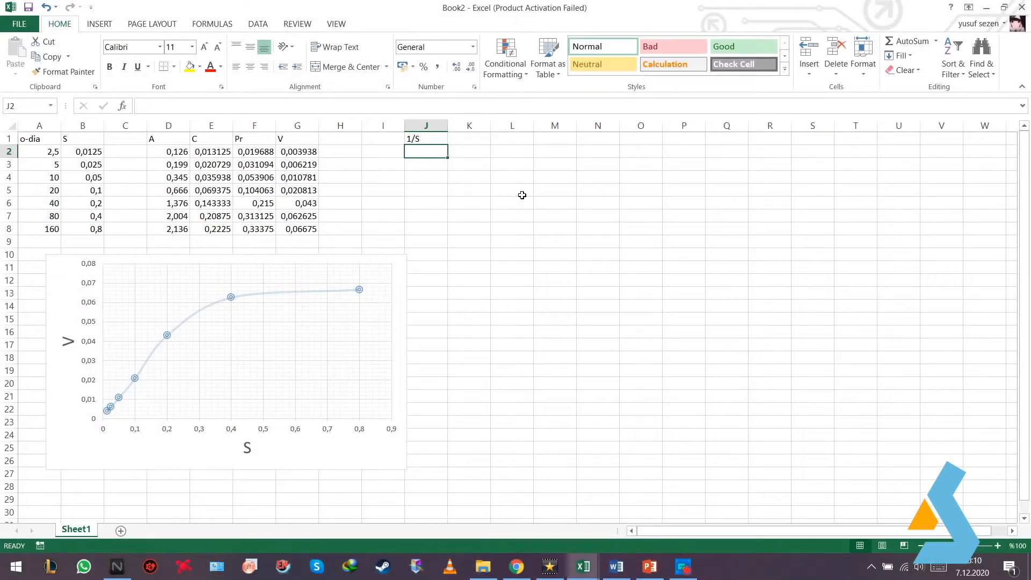
Step: Compute 1/S as =1/B2 and 1/V as =1/G2, filled down to row 8
type("=")
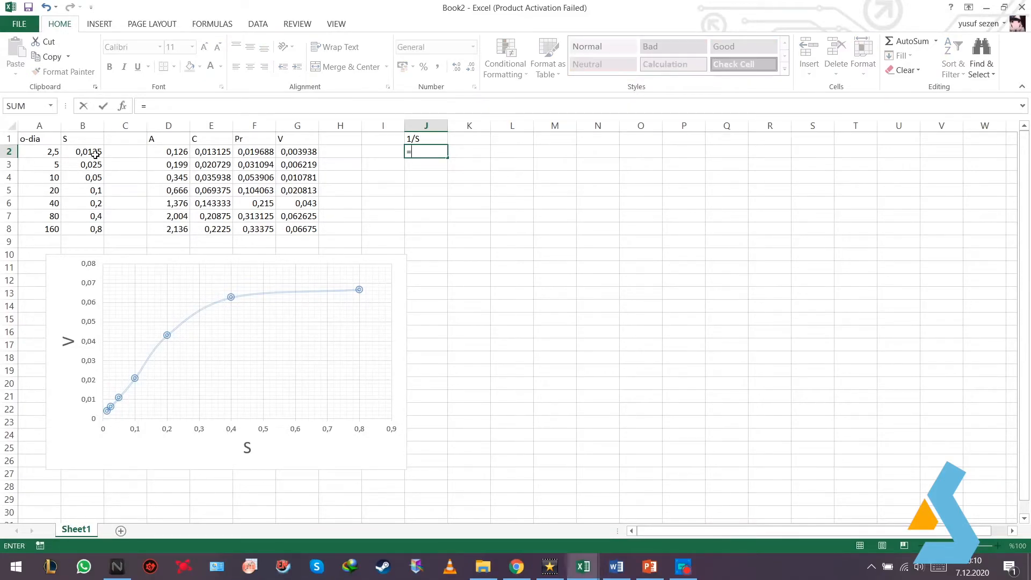
type("=1/B")
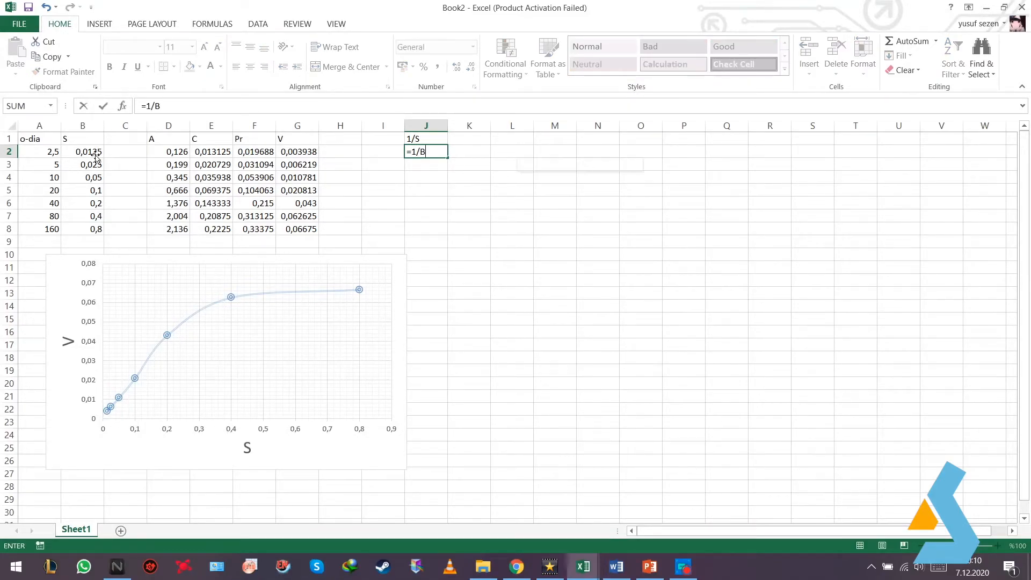
key("Return")
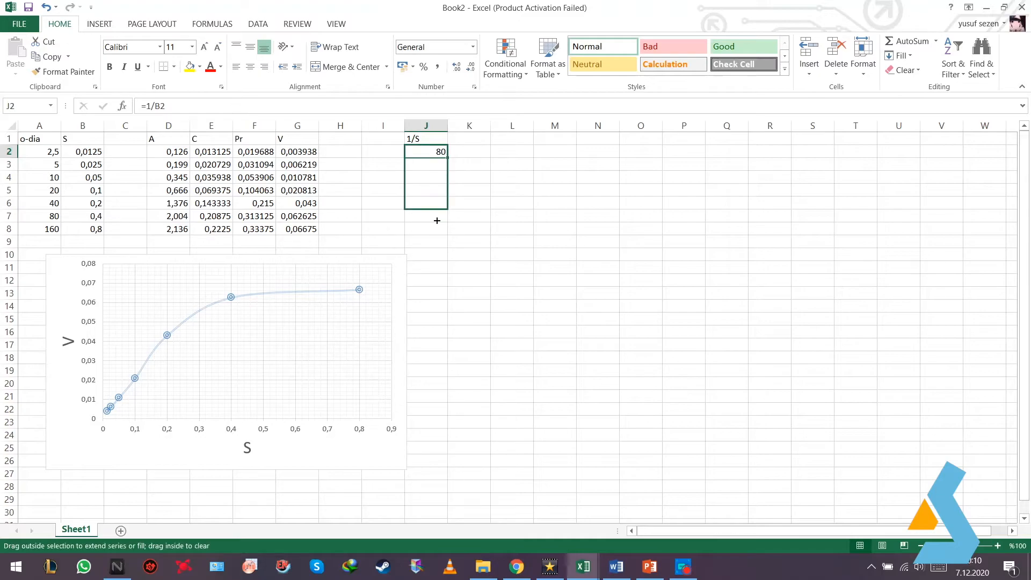
left_click_drag(425, 151, 425, 228)
type("=")
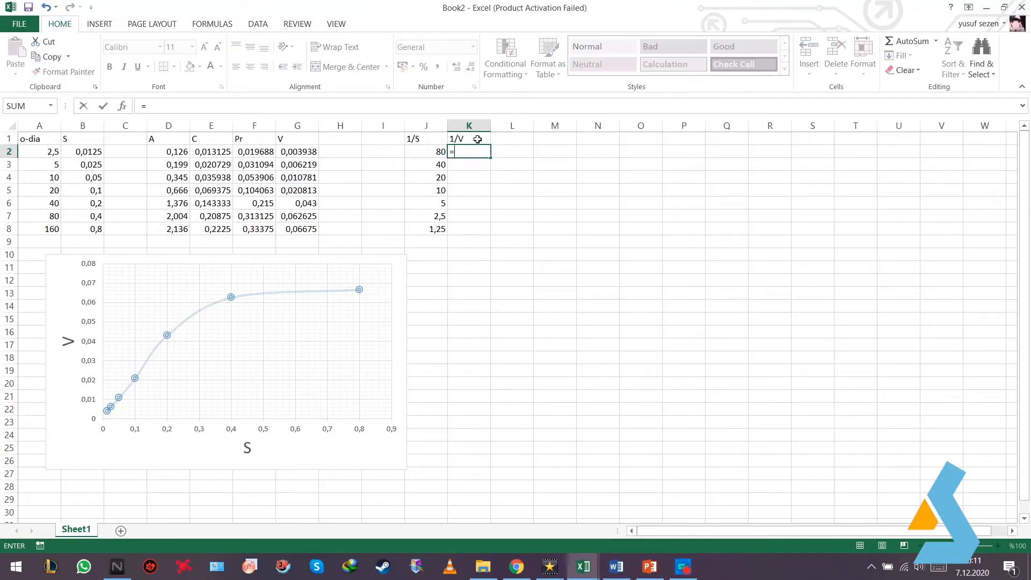
type("1/G2")
key("Return")
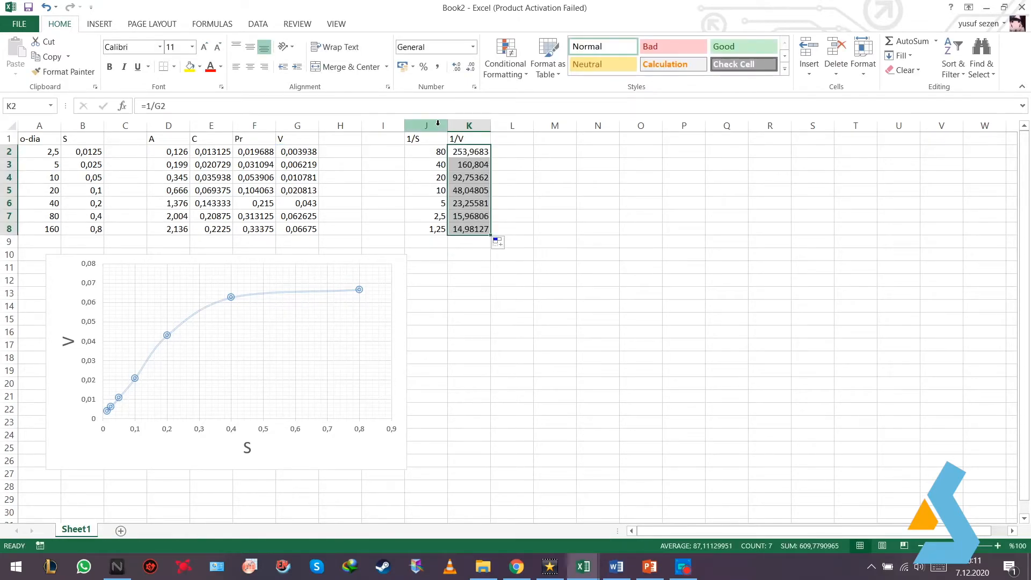
Step: Insert a scatter chart of 1/V against 1/S and remove its legend
left_click(98, 24)
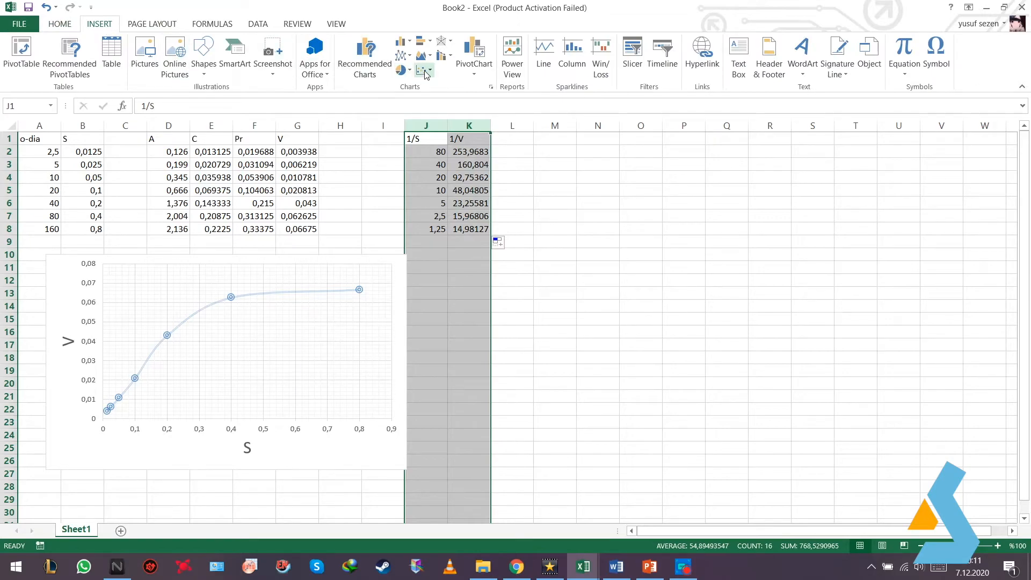
left_click(424, 70)
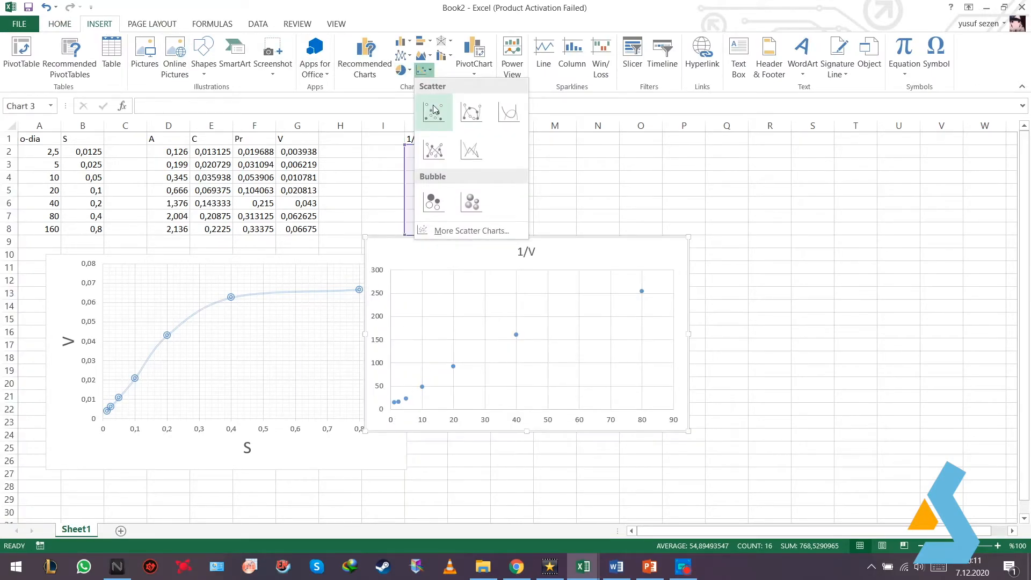
left_click(433, 111)
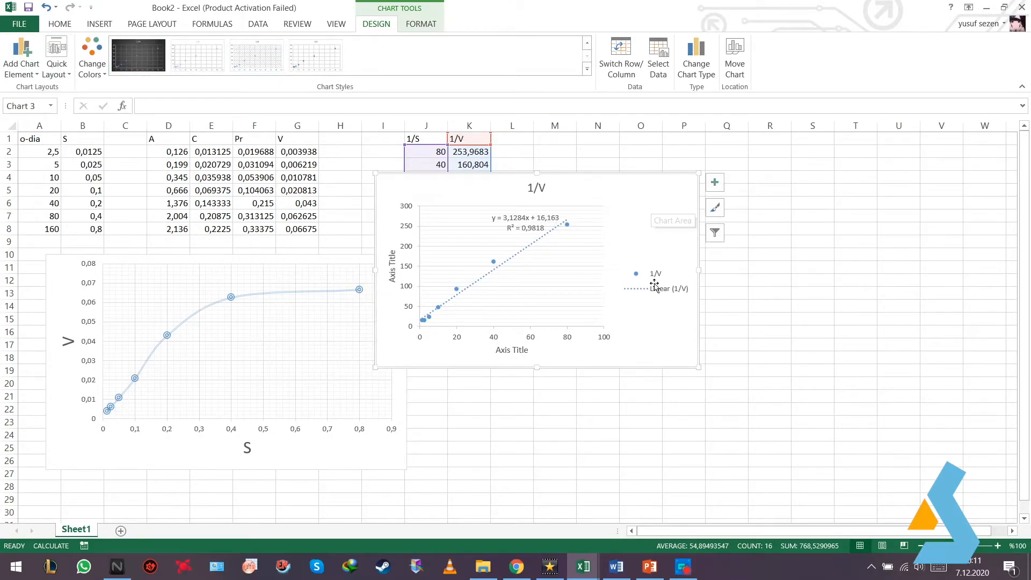
left_click(667, 280)
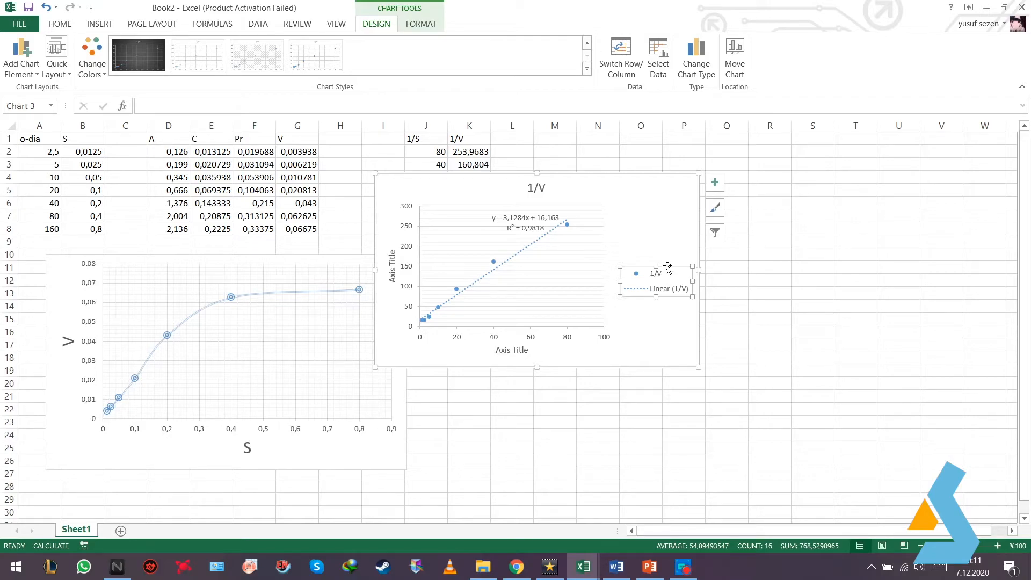
Step: Title the vertical axis 1/V and the horizontal axis 1/S
double_click(393, 265)
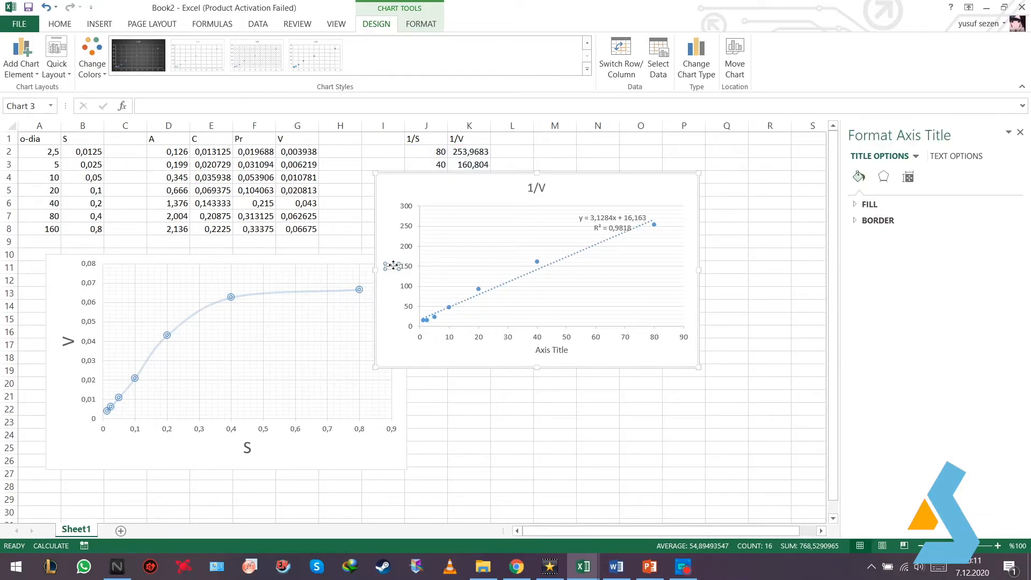
left_click(392, 265)
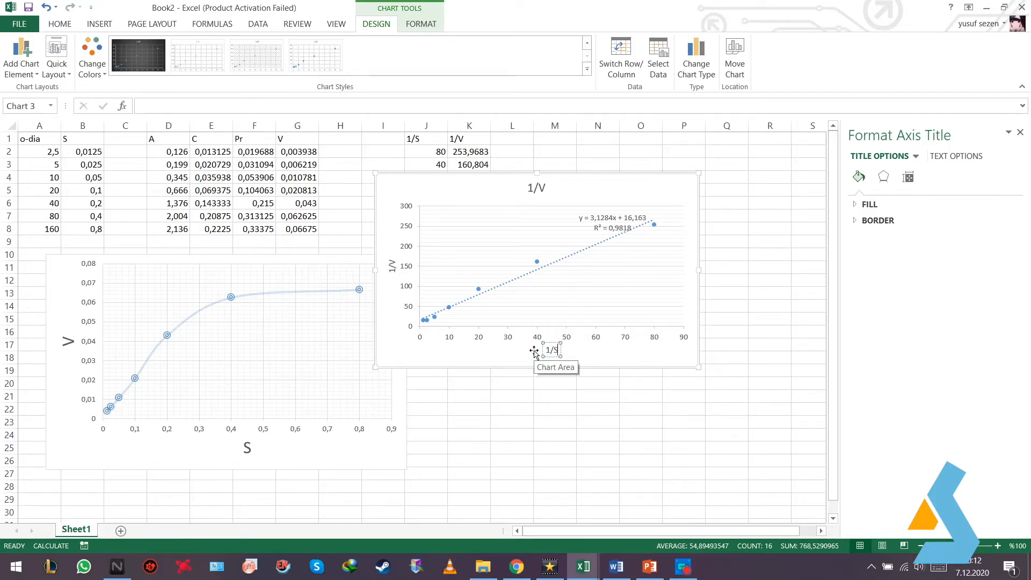
left_click(610, 222)
type("=1/")
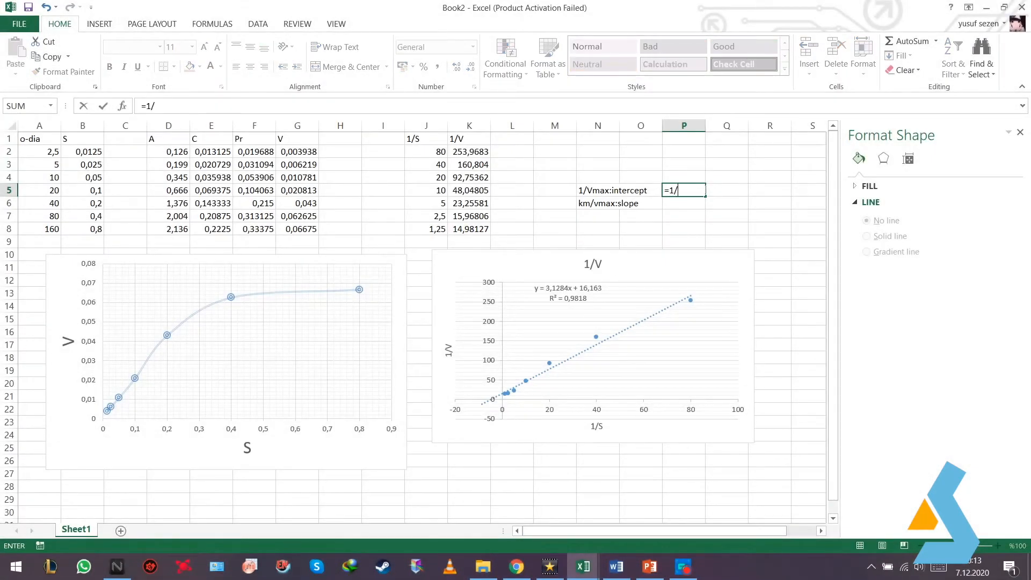
Step: Compute Vmax as =1/16,163 from the intercept and label it Vmax
type("16,")
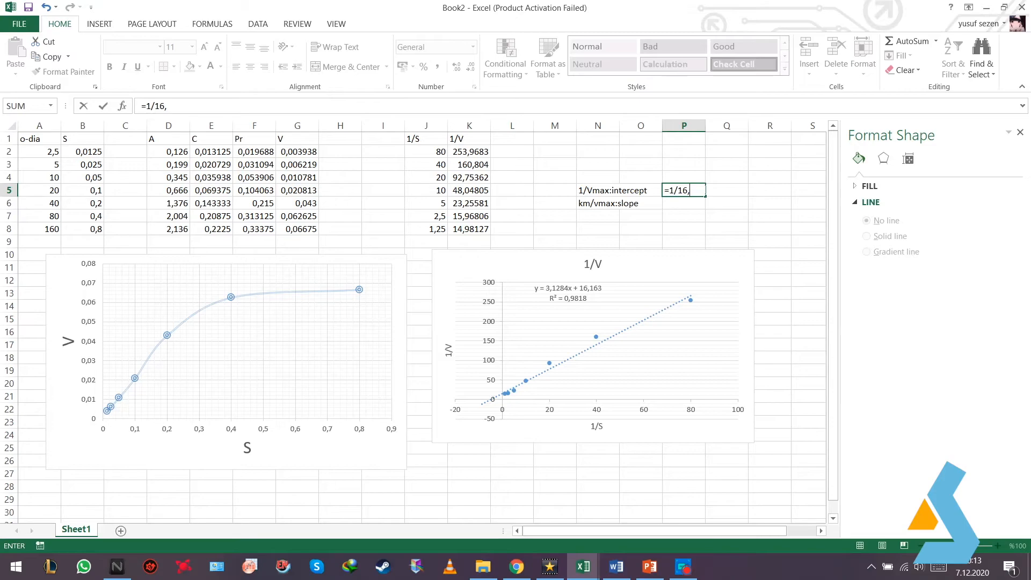
key("Return")
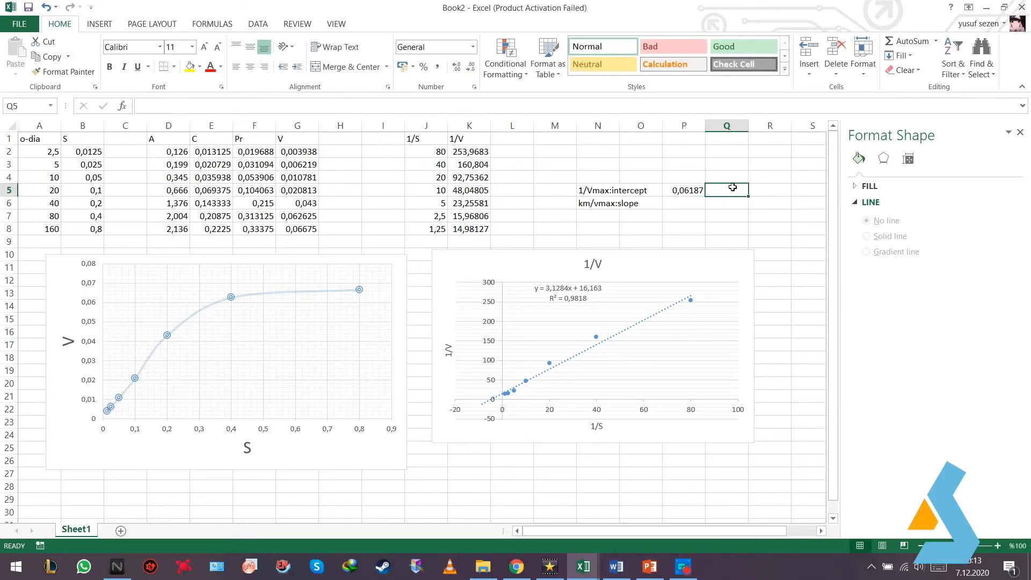
type("Vmax")
left_click(684, 203)
type("=")
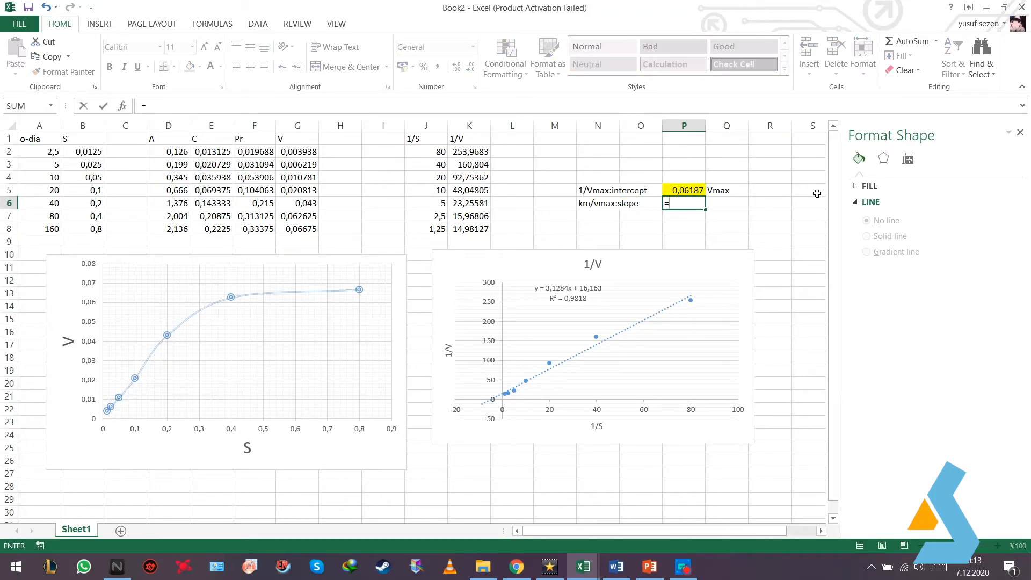
Step: Compute Km as =3,1284*0,06187 from the slope times Vmax
type("3,1284*0,0")
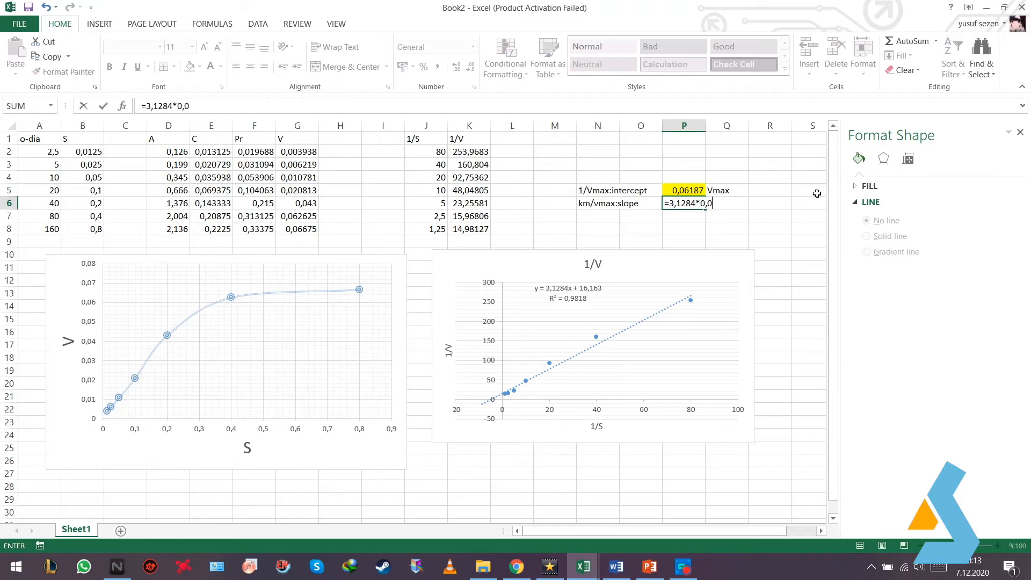
type("6187")
left_click(725, 203)
type("Km")
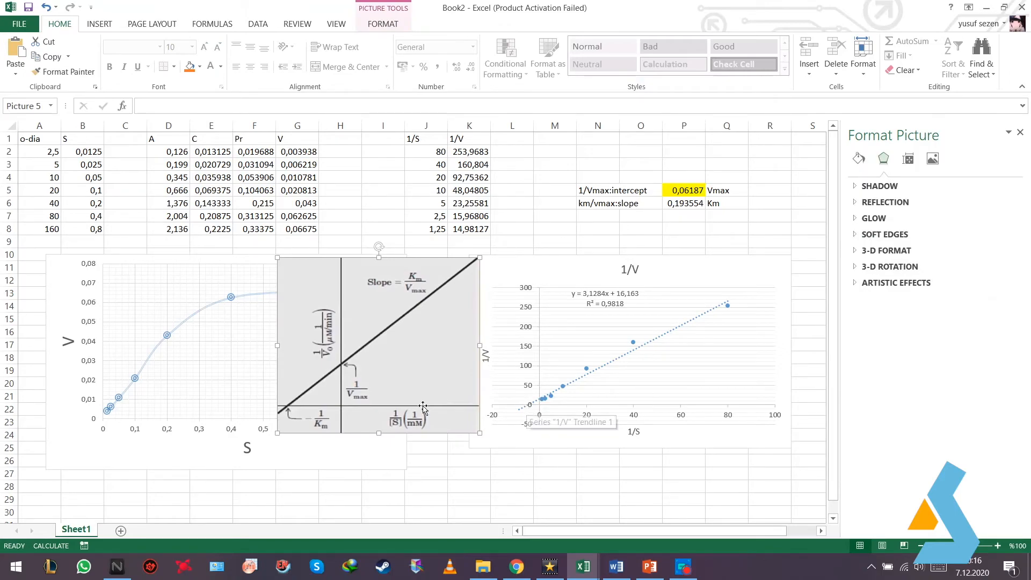
mouse_move(345, 368)
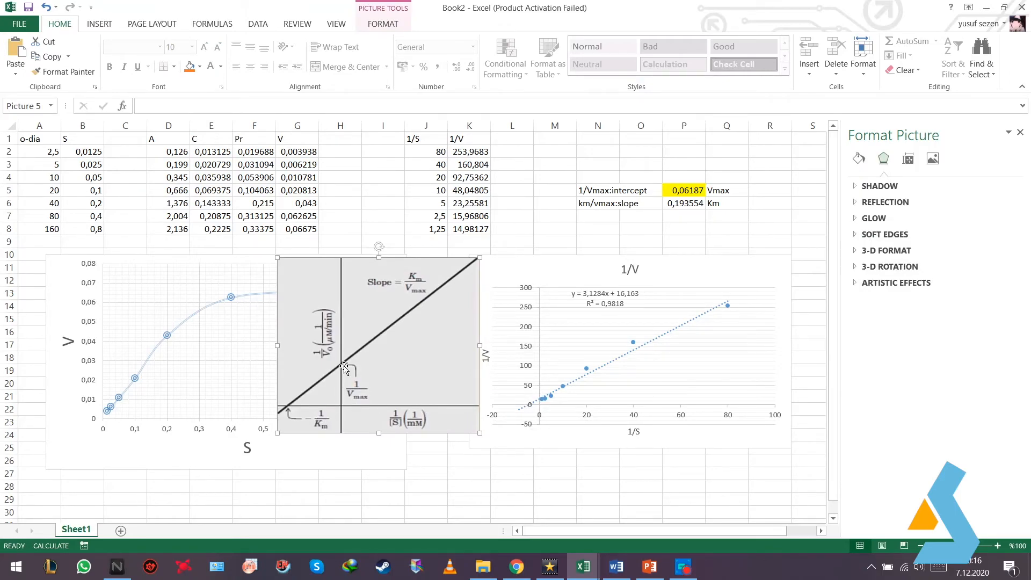
mouse_move(540, 404)
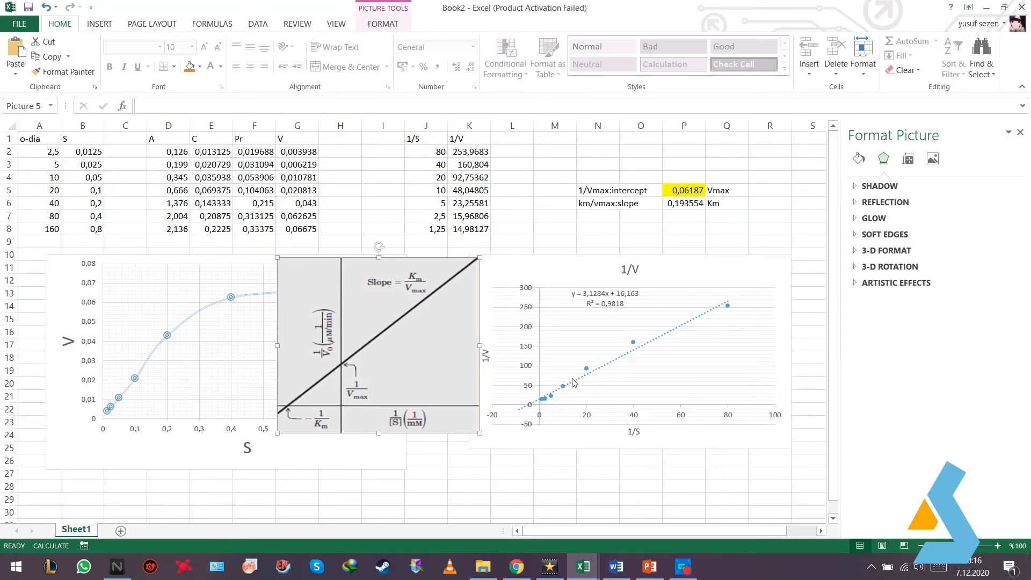
mouse_move(556, 311)
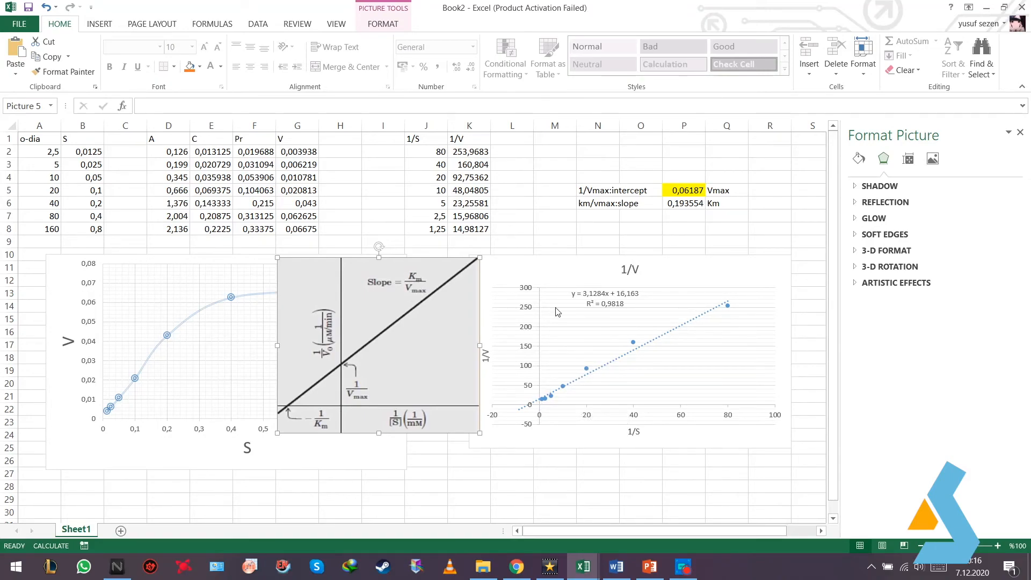
mouse_move(598, 294)
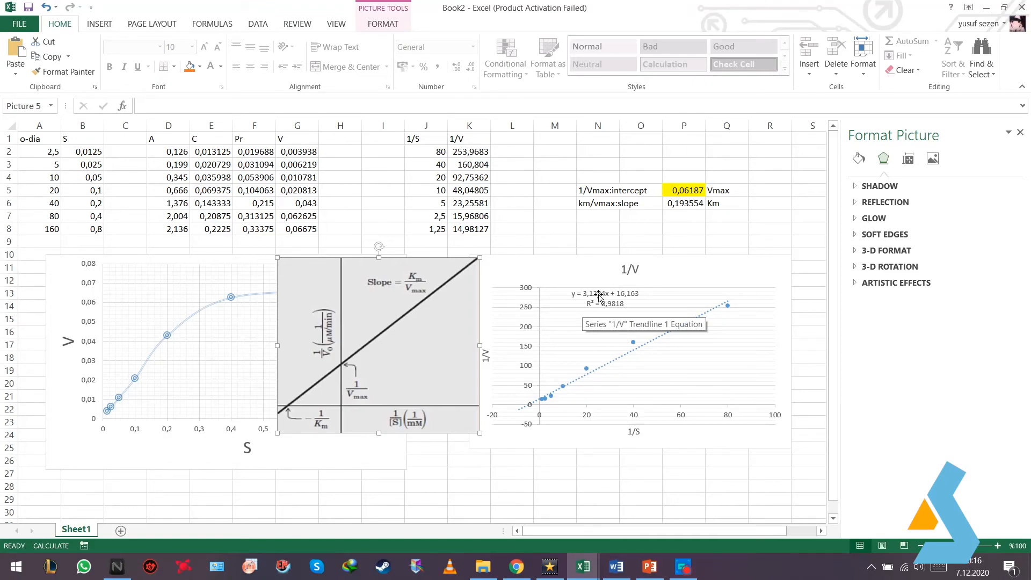